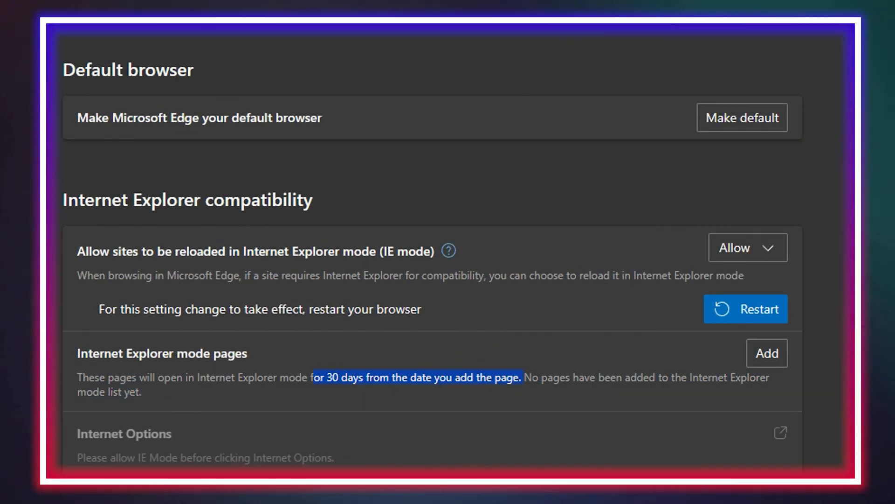
Step: Leave the IE compatibility settings preview and switch back to the Google tab
{"action": "left_click", "coordinate": [175, 495]}
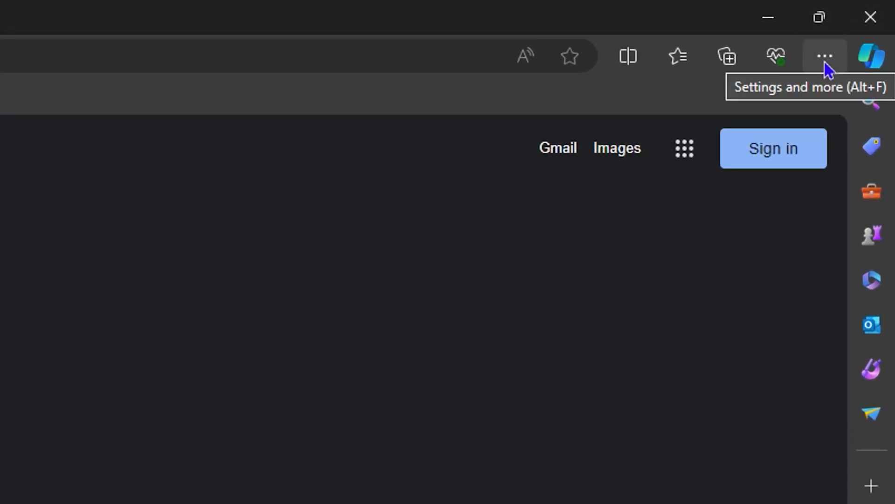
Step: Open Settings from the Settings and more menu, landing on the profile page
{"action": "left_click", "coordinate": [826, 56]}
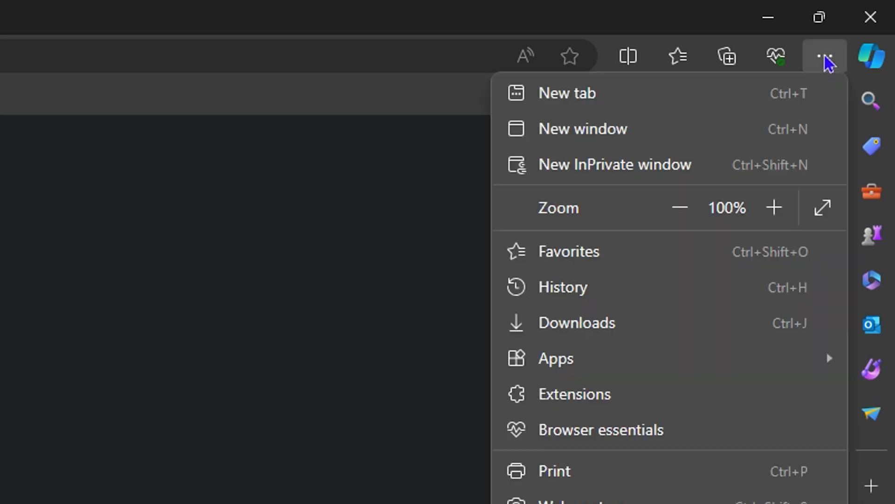
{"action": "scroll", "scroll_direction": "down", "scroll_amount": 3}
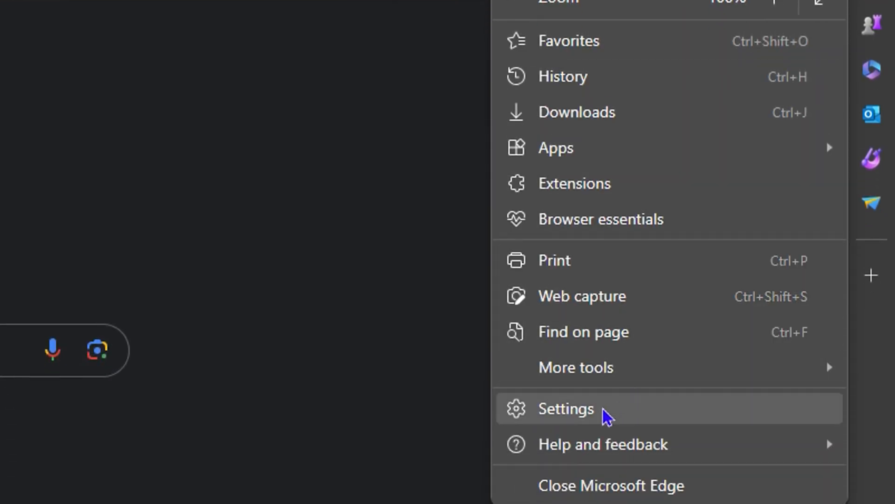
{"action": "left_click", "coordinate": [564, 409]}
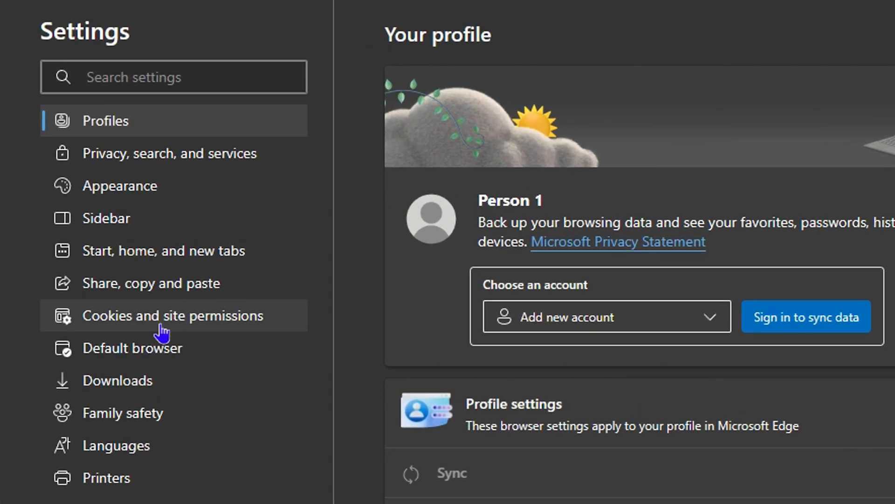
{"action": "mouse_move", "coordinate": [142, 369]}
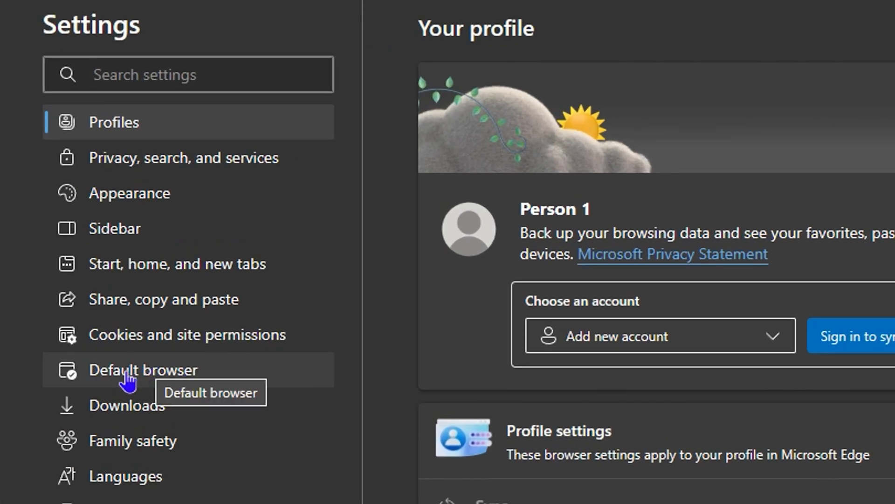
Step: Go to Default browser in the Settings sidebar
{"action": "left_click", "coordinate": [142, 370]}
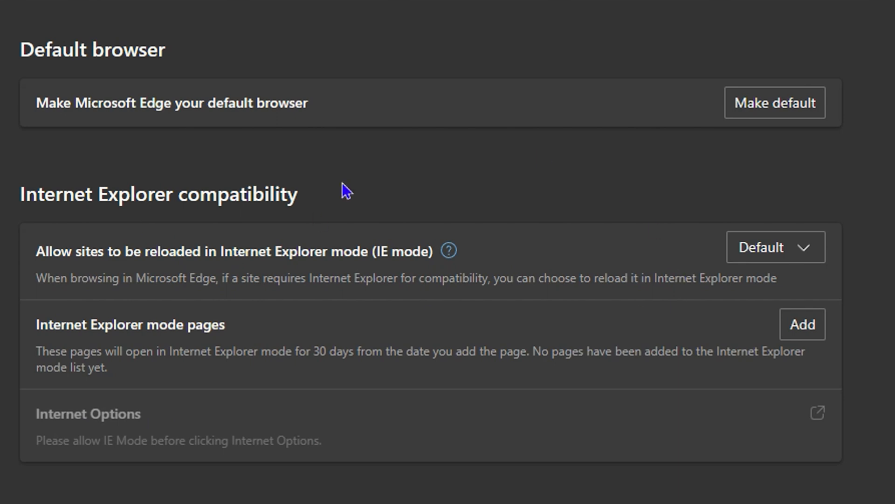
{"action": "mouse_move", "coordinate": [507, 218]}
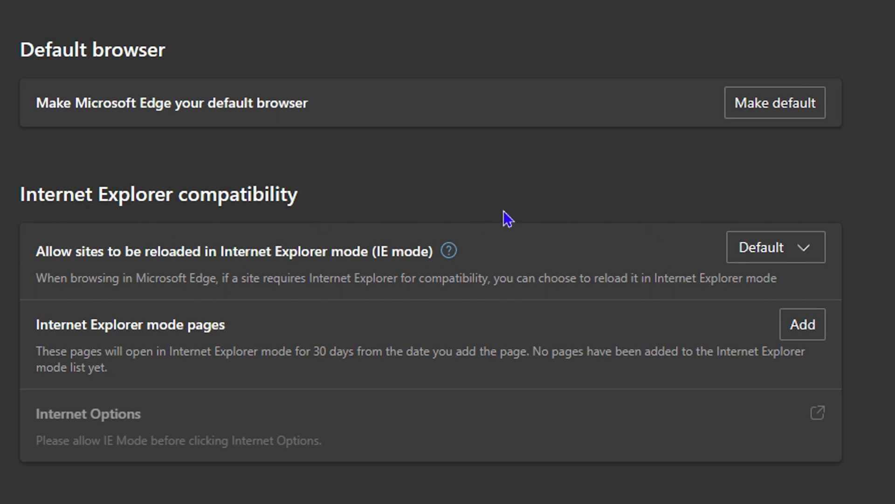
{"action": "mouse_move", "coordinate": [181, 131]}
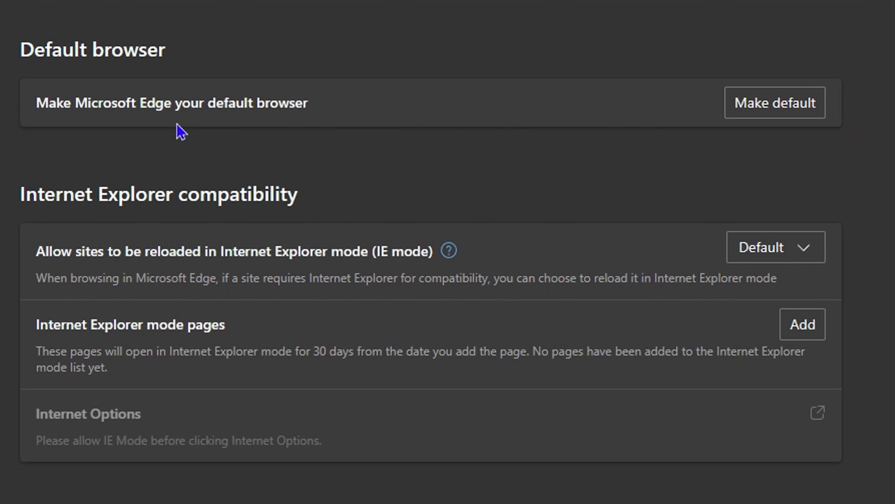
{"action": "mouse_move", "coordinate": [803, 116]}
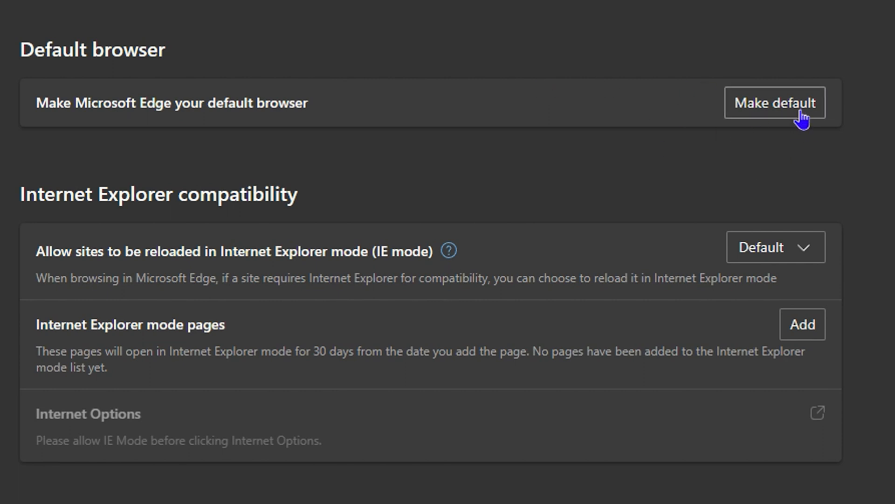
{"action": "mouse_move", "coordinate": [46, 214]}
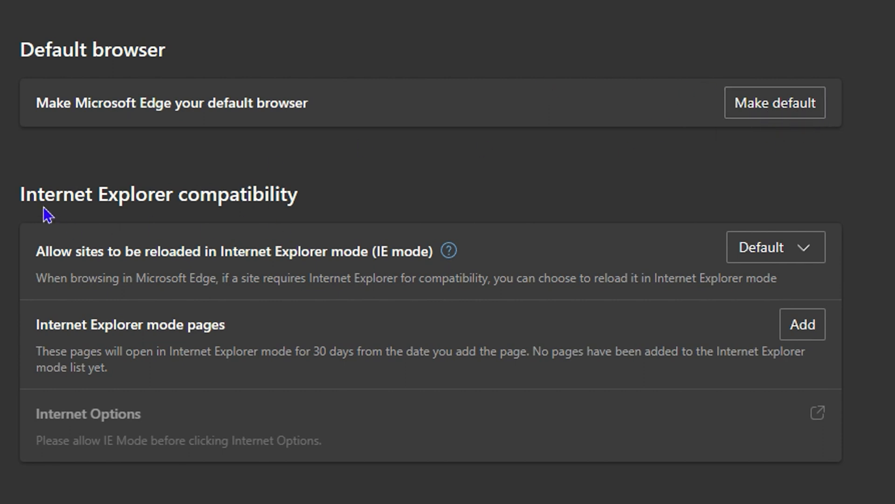
{"action": "mouse_move", "coordinate": [39, 191]}
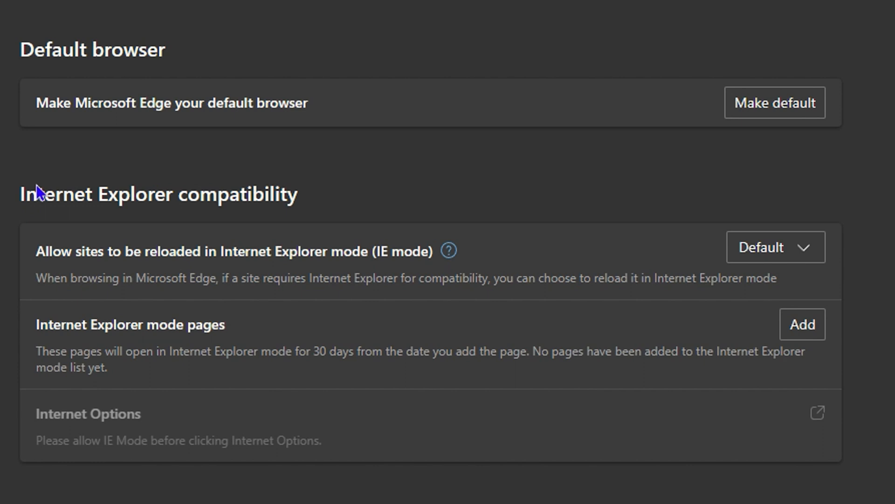
{"action": "mouse_move", "coordinate": [227, 165]}
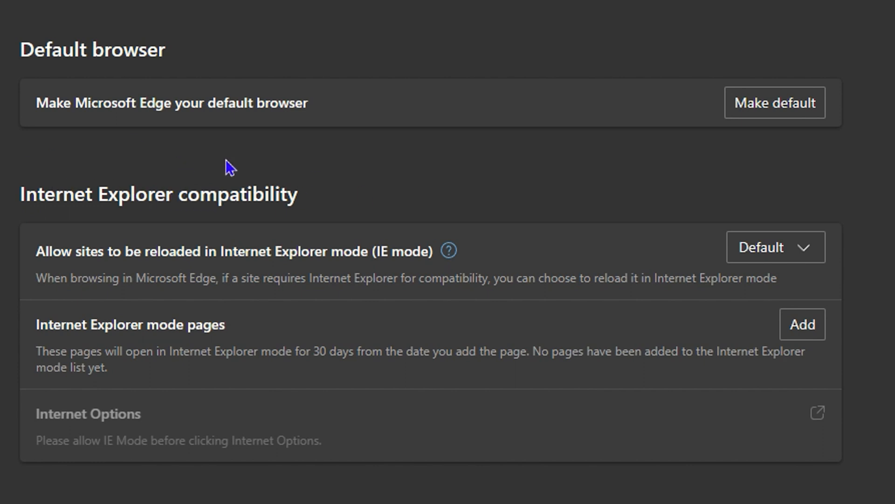
{"action": "mouse_move", "coordinate": [393, 274]}
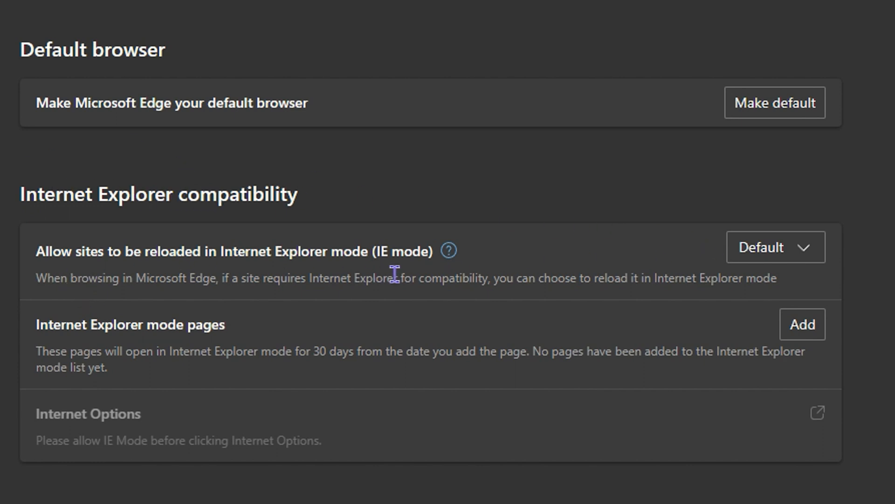
{"action": "mouse_move", "coordinate": [102, 277]}
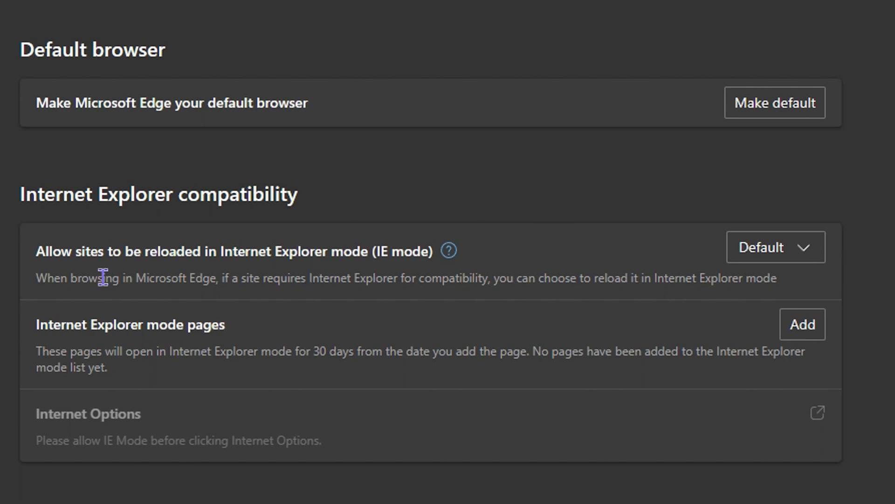
{"action": "mouse_move", "coordinate": [795, 264]}
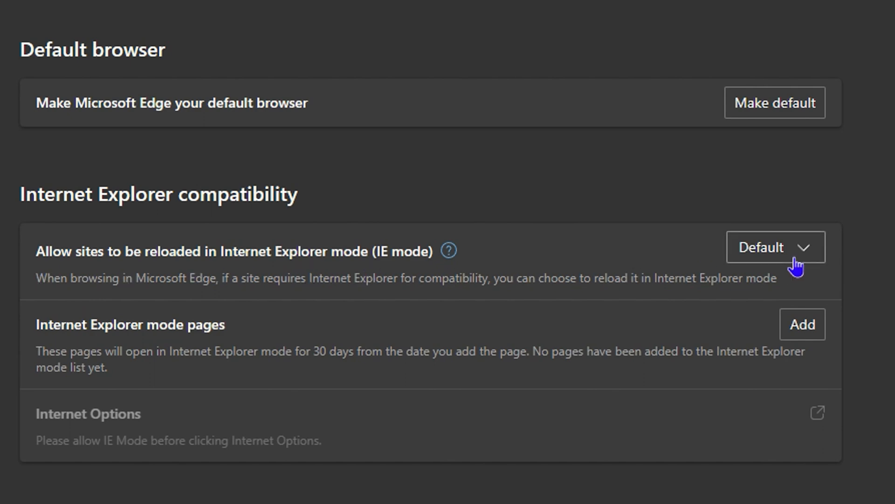
Step: Set 'Allow sites to be reloaded in Internet Explorer mode' to Allow
{"action": "left_click", "coordinate": [774, 247]}
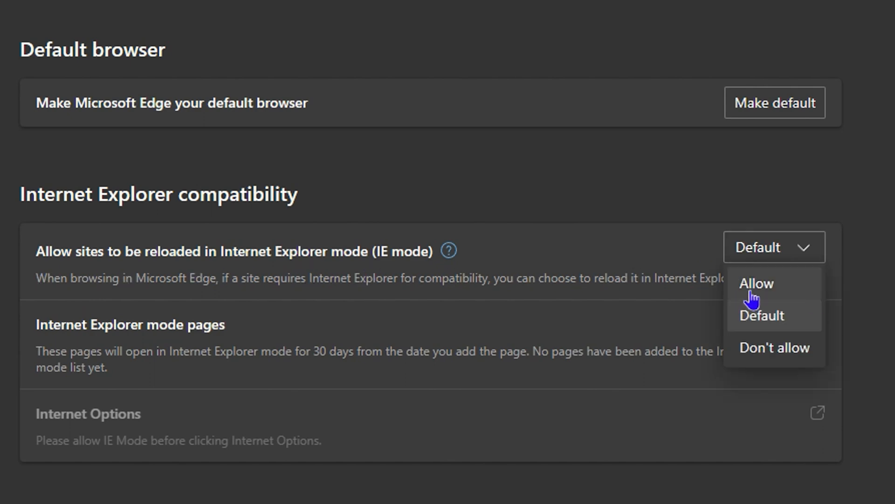
{"action": "mouse_move", "coordinate": [752, 288]}
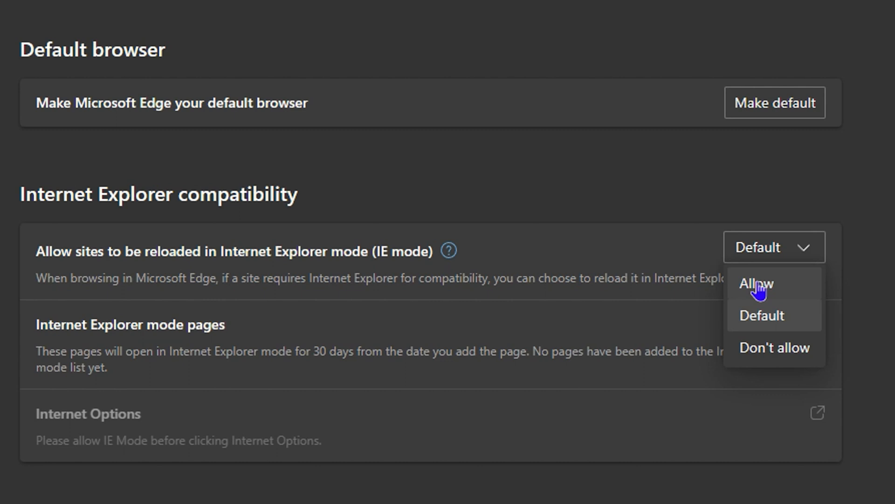
{"action": "left_click", "coordinate": [753, 284]}
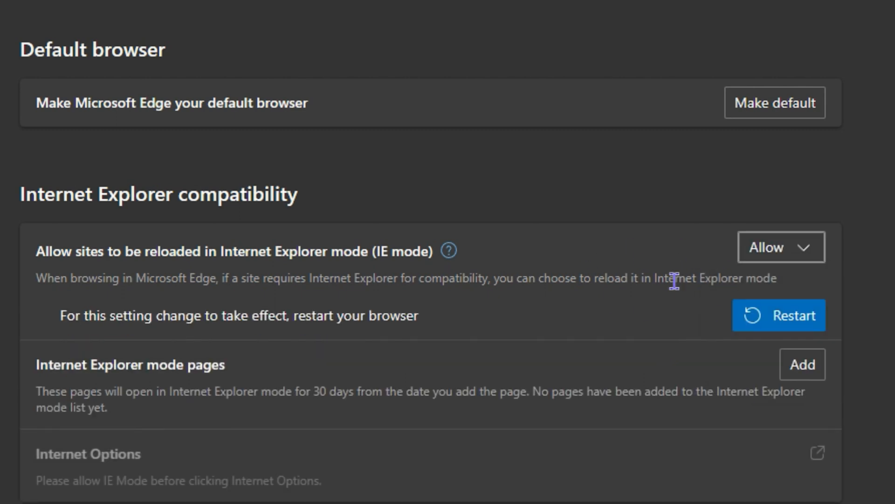
{"action": "mouse_move", "coordinate": [760, 320]}
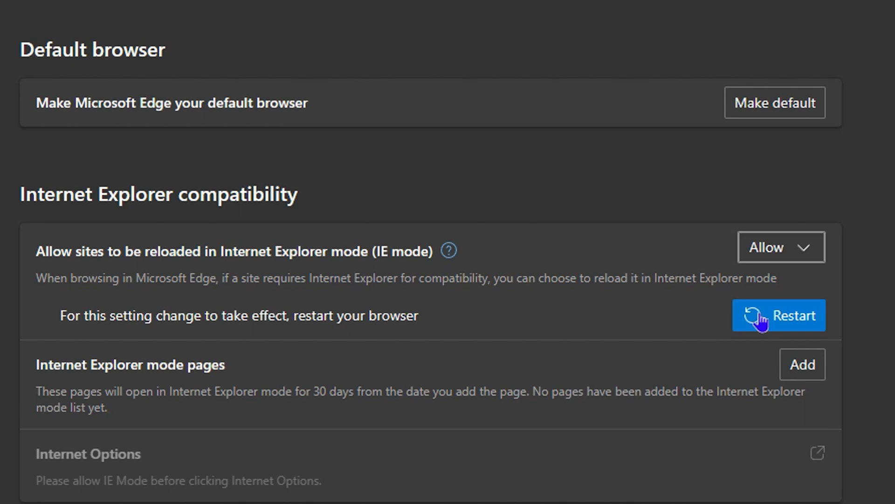
{"action": "left_click", "coordinate": [781, 246]}
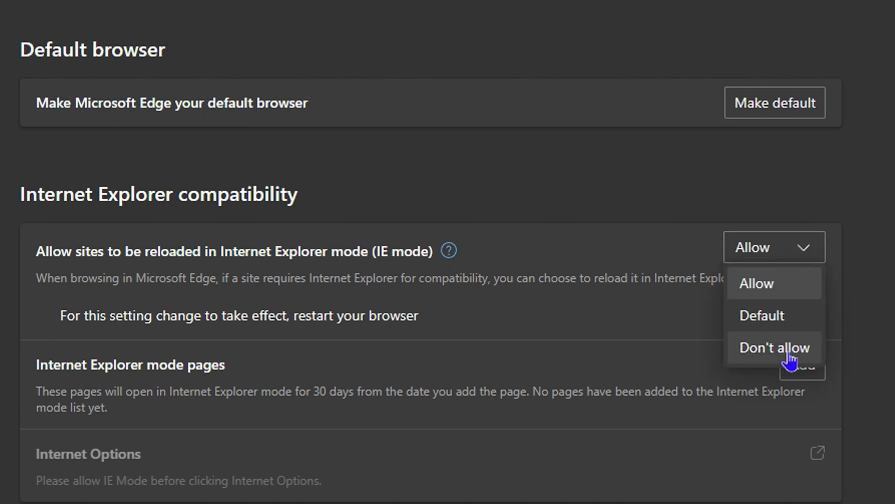
{"action": "mouse_move", "coordinate": [739, 320]}
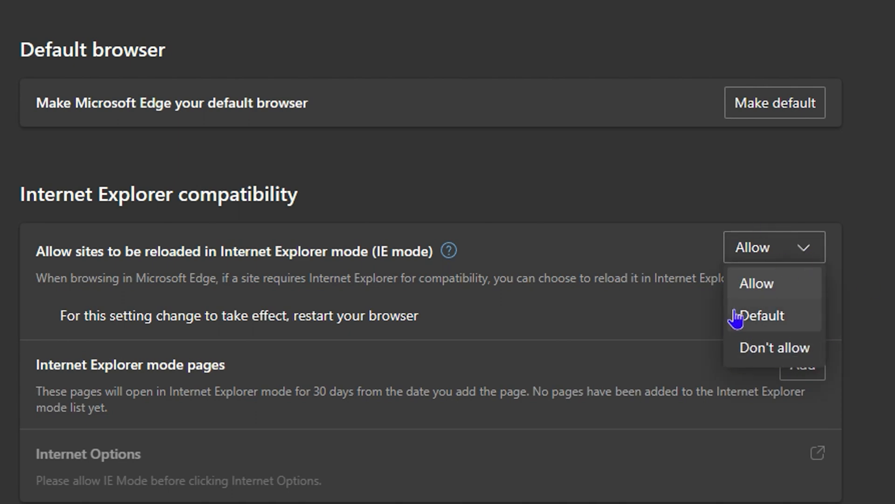
{"action": "mouse_move", "coordinate": [774, 284]}
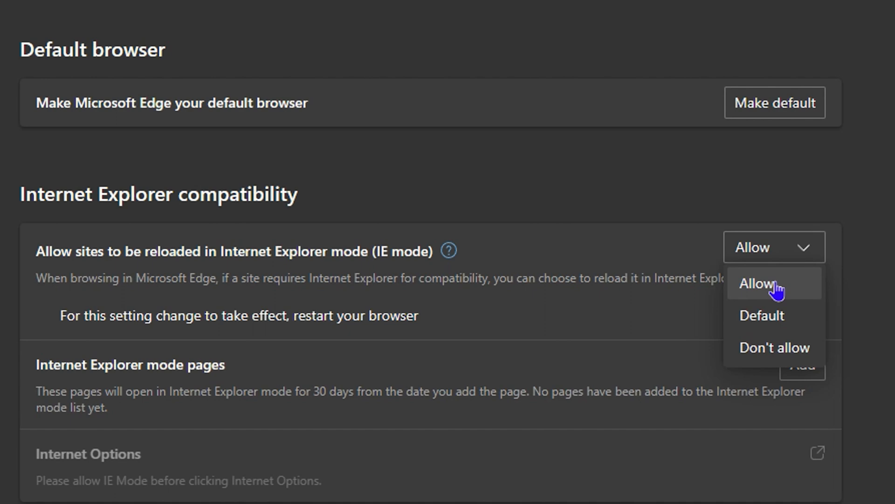
{"action": "mouse_move", "coordinate": [314, 399]}
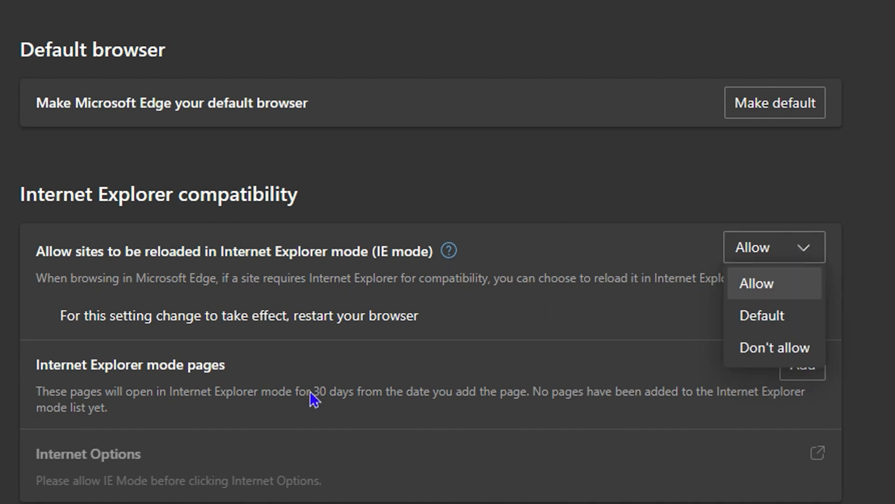
{"action": "left_click", "coordinate": [755, 283]}
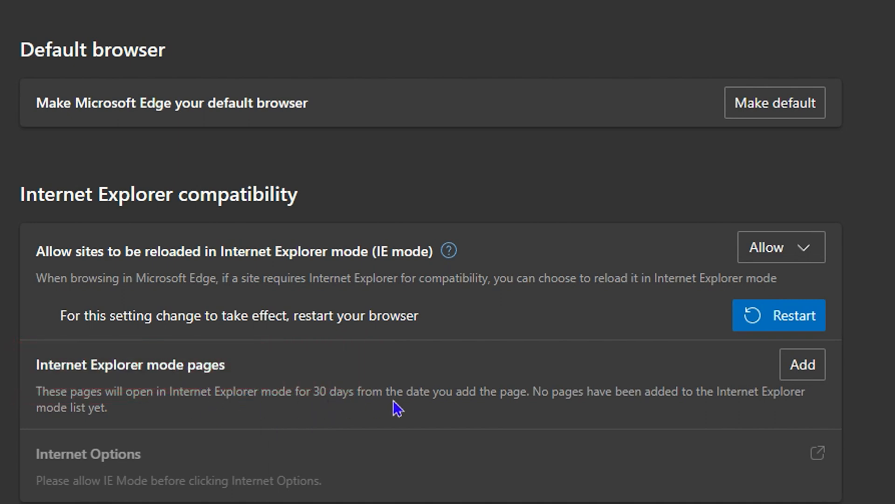
{"action": "mouse_move", "coordinate": [791, 385]}
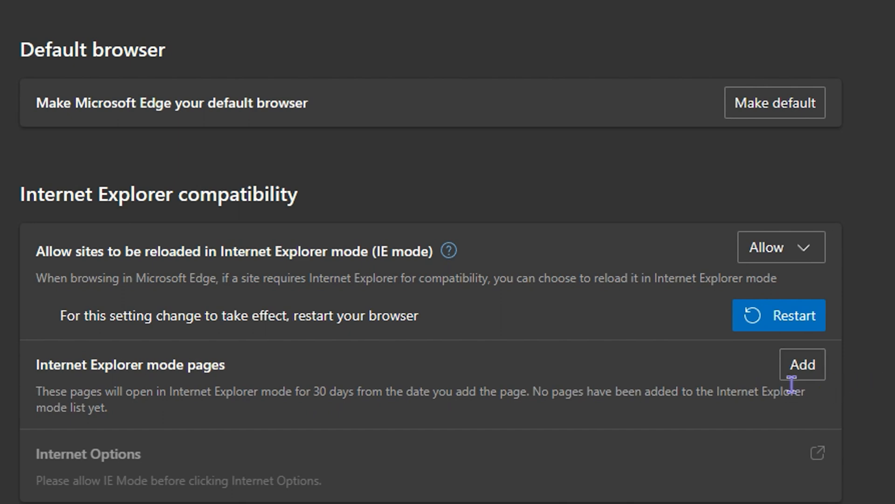
{"action": "mouse_move", "coordinate": [54, 410]}
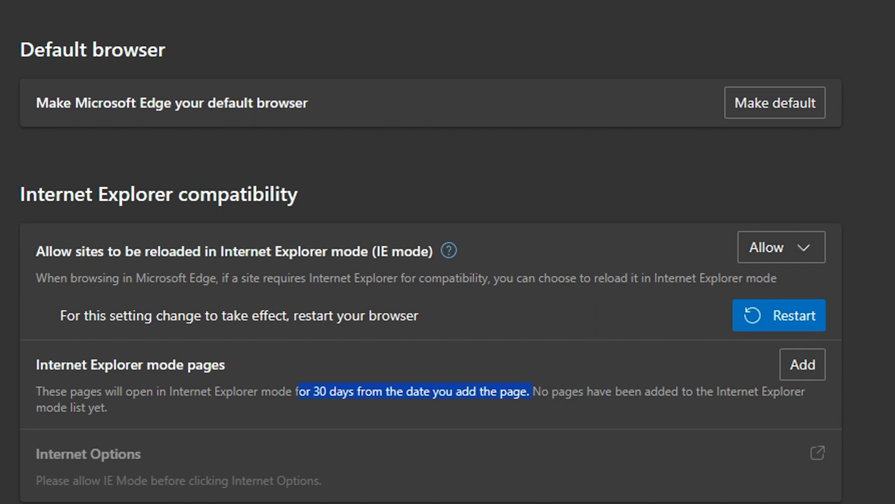
{"action": "mouse_move", "coordinate": [644, 311]}
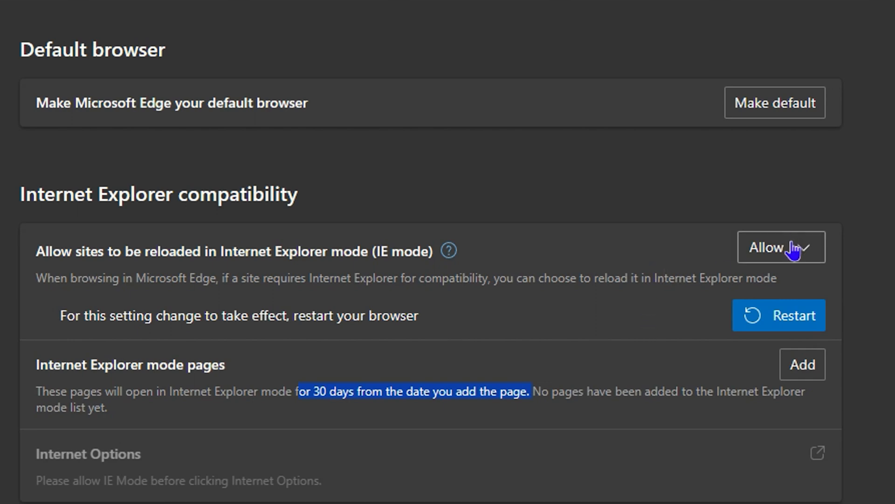
{"action": "mouse_move", "coordinate": [822, 342]}
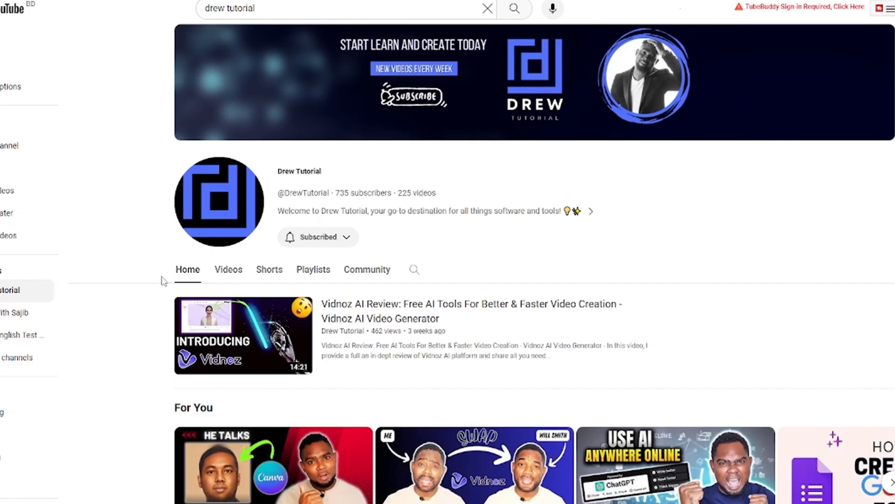
Step: Browse the channel's home page and Videos tab, then scroll its Shorts grid
{"action": "scroll", "scroll_direction": "down", "scroll_amount": 3}
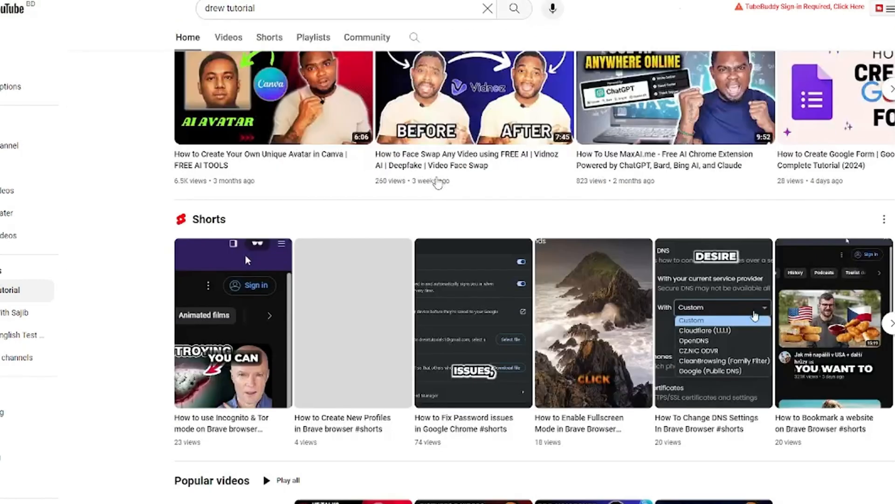
{"action": "scroll", "scroll_direction": "up", "scroll_amount": 3}
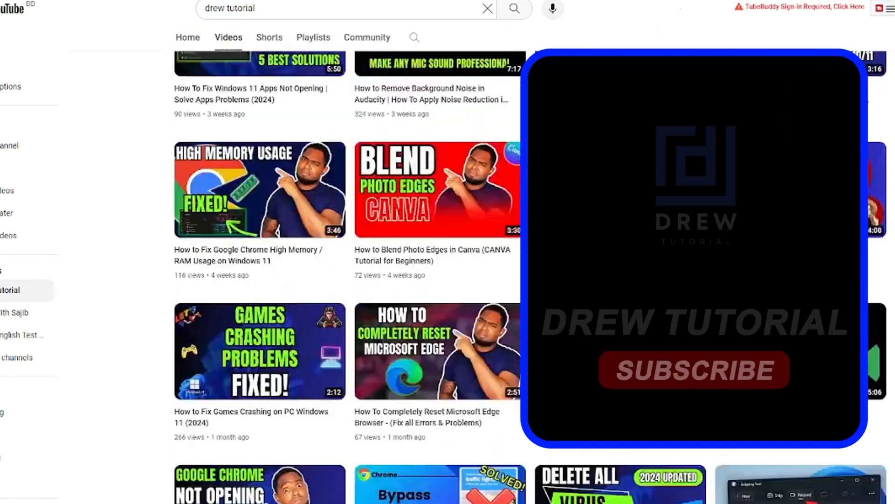
{"action": "left_click", "coordinate": [694, 370]}
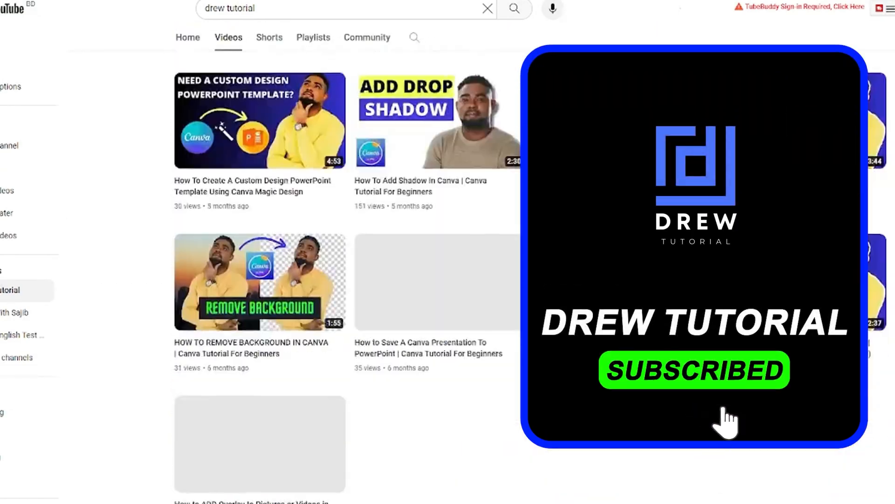
{"action": "scroll", "scroll_direction": "down", "scroll_amount": 3}
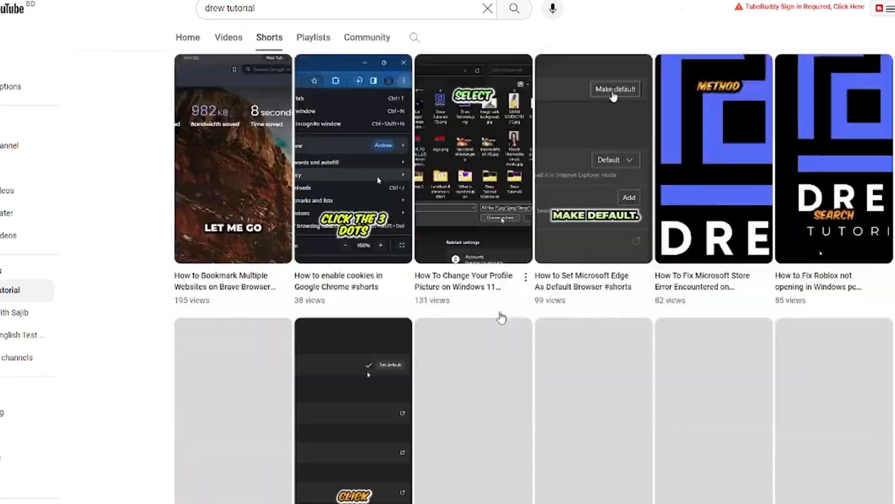
{"action": "scroll", "scroll_direction": "down", "scroll_amount": 3}
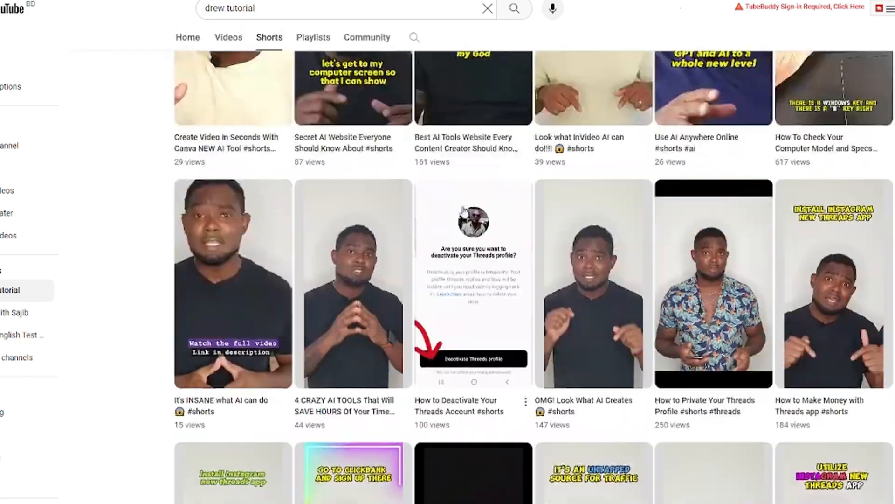